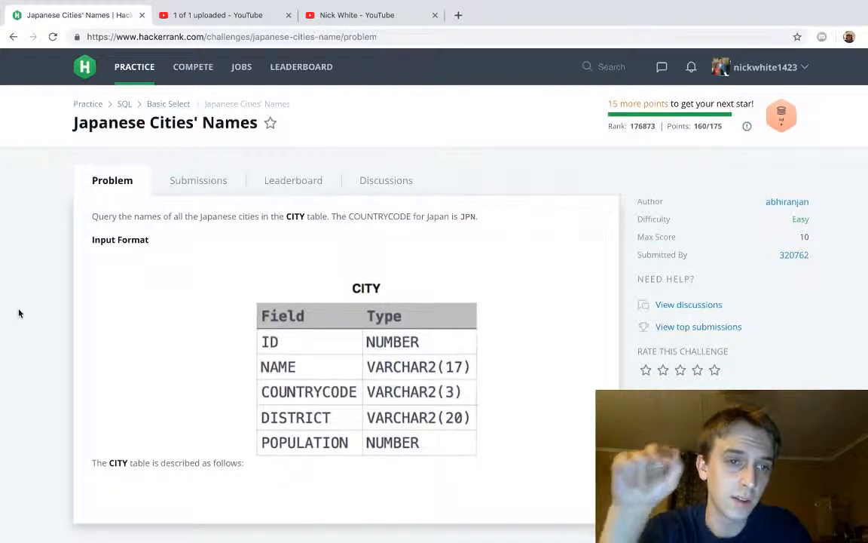
Step: Run SELECT * FROM CITY WHERE COUNTRYCODE = 'JPN', which fails with Wrong Answer
{"action": "scroll", "scroll_direction": "down", "scroll_amount": 3}
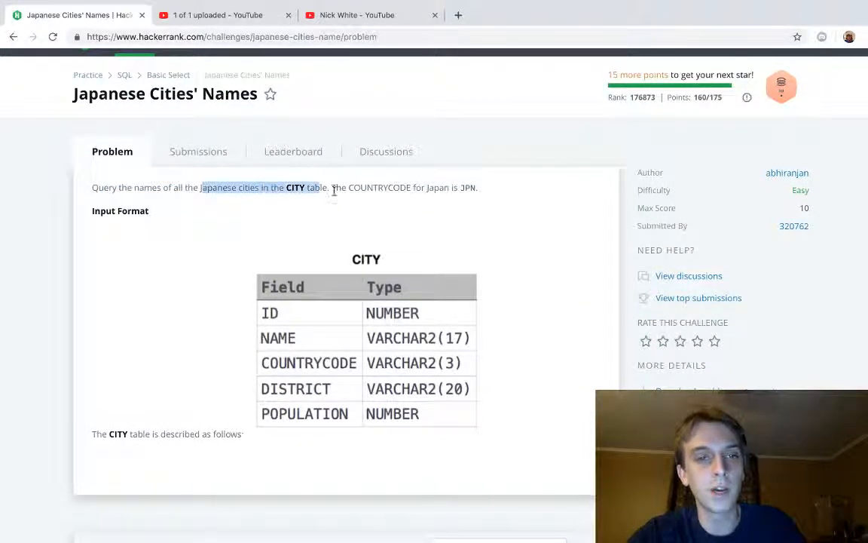
{"action": "scroll", "scroll_direction": "down", "scroll_amount": 3}
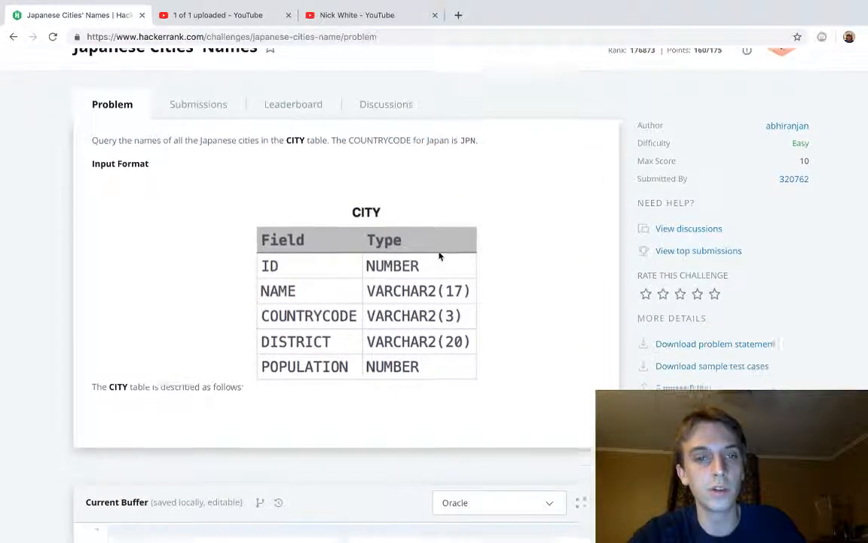
{"action": "scroll", "scroll_direction": "down", "scroll_amount": 3}
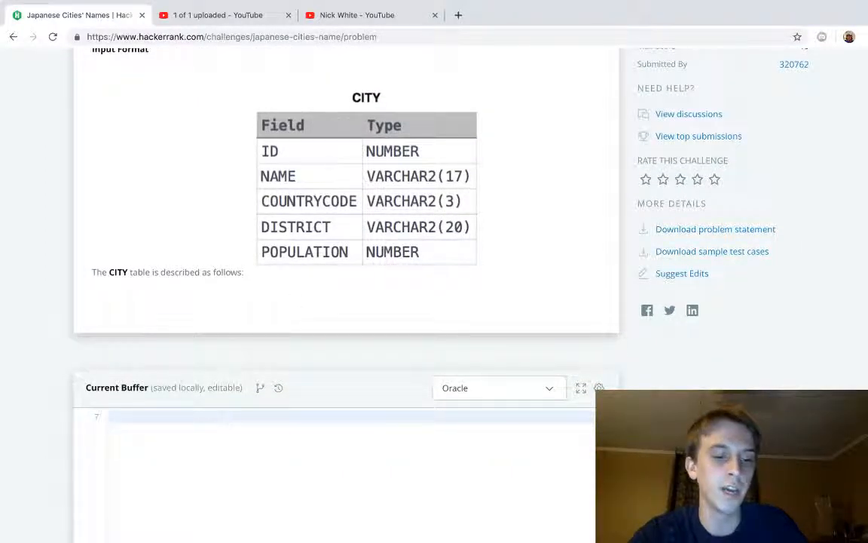
{"action": "type", "text": "SELECT *"}
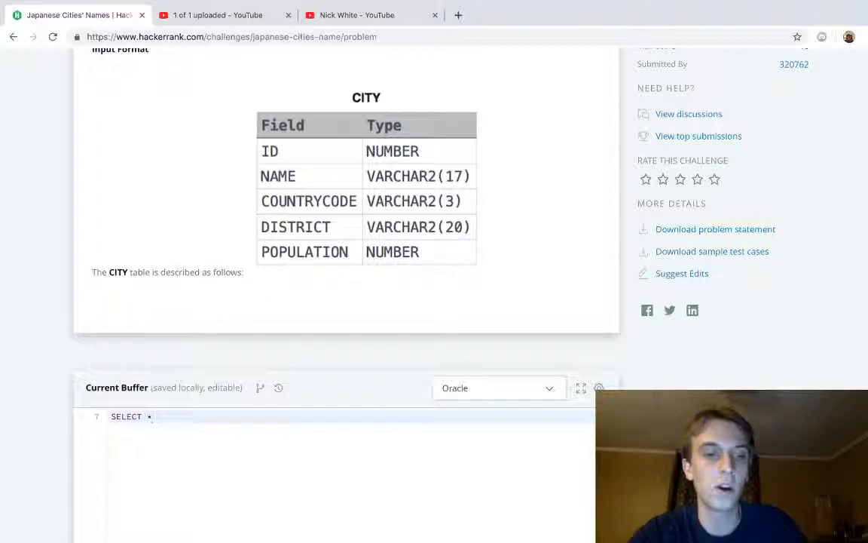
{"action": "type", "text": "FROM"}
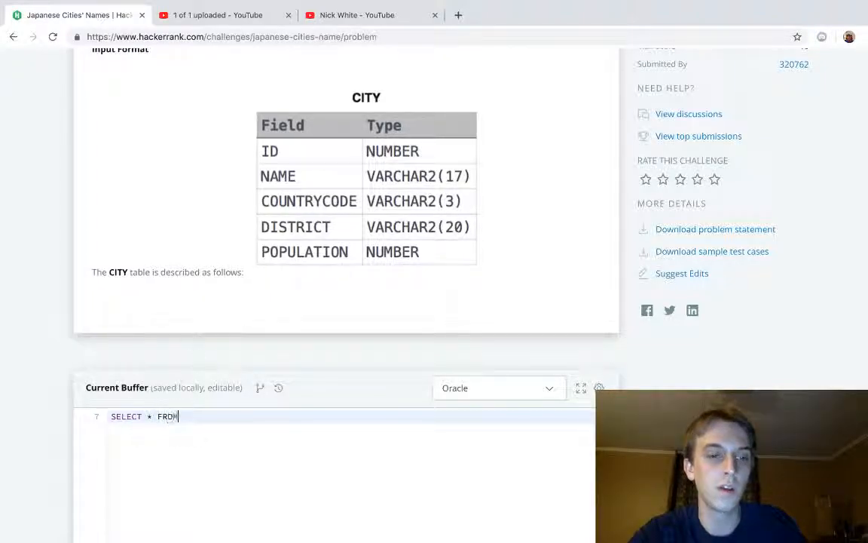
{"action": "type", "text": "CITY"}
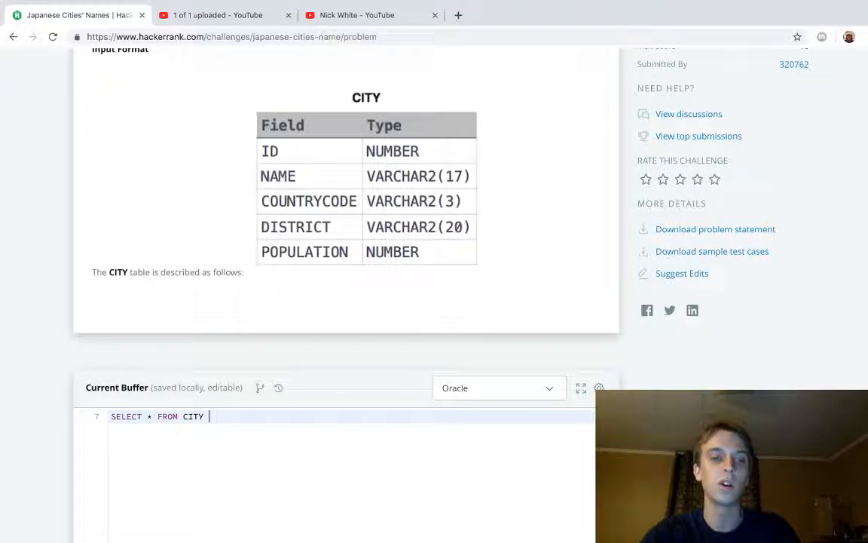
{"action": "type", "text": "WHERE C"}
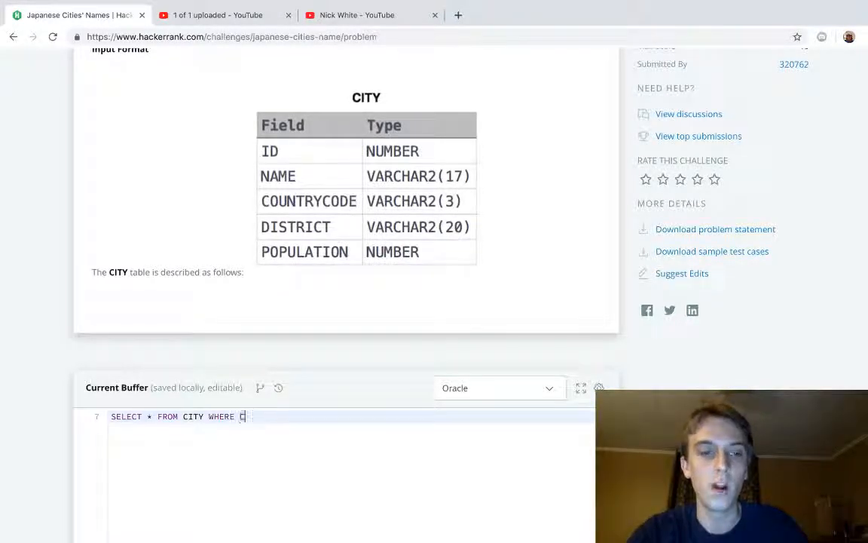
{"action": "type", "text": "COUNTRY"}
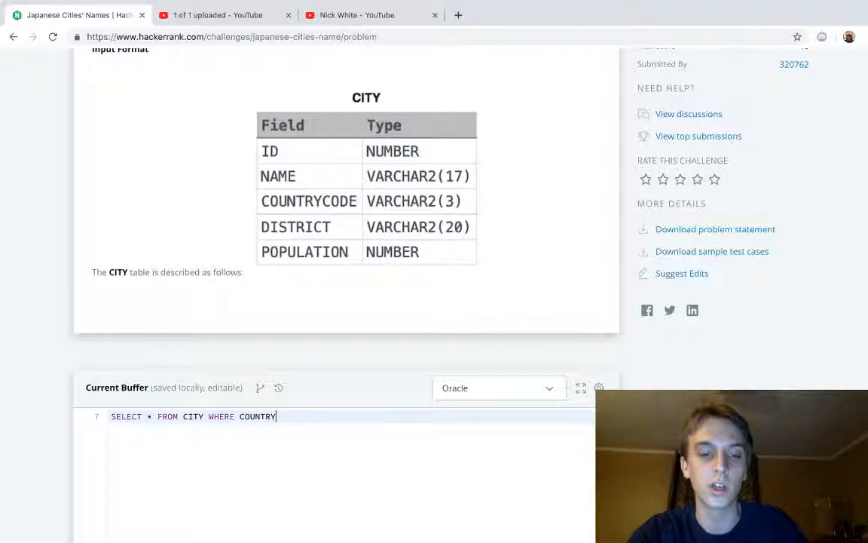
{"action": "type", "text": "CODE = 'JPN';"}
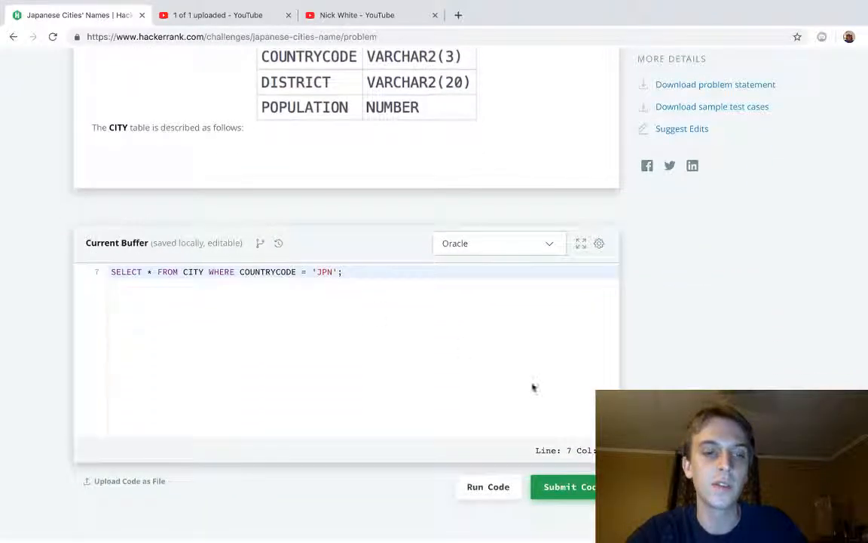
{"action": "left_click", "coordinate": [488, 485]}
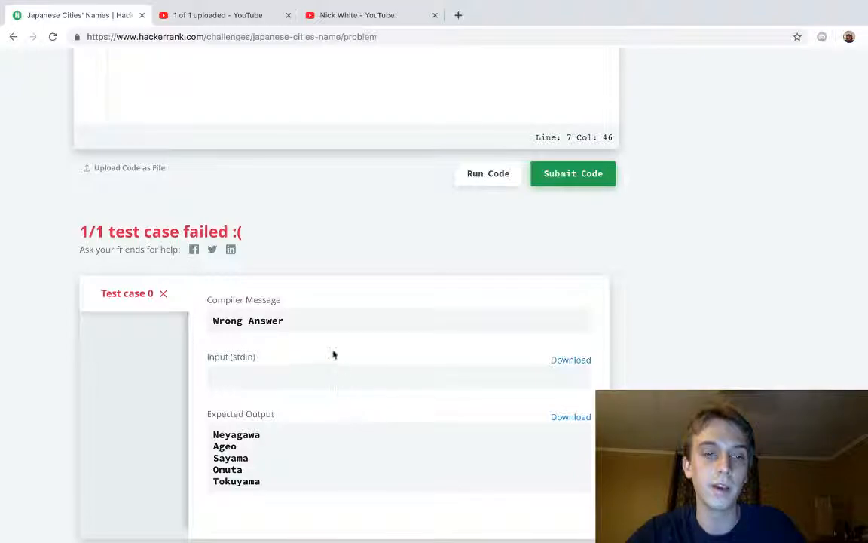
Step: Replace SELECT * with SELECT NAME so only city names are returned for 'JPN'
{"action": "scroll", "scroll_direction": "up", "scroll_amount": 3}
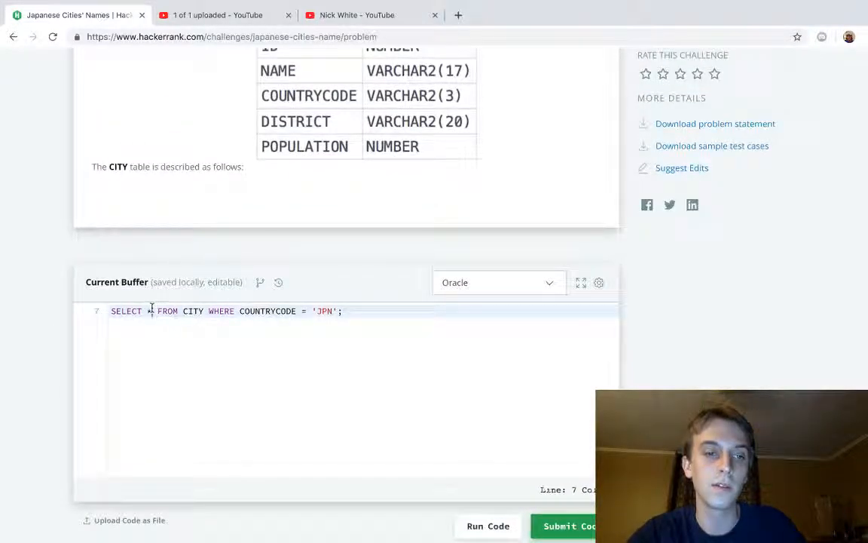
{"action": "type", "text": "NAME"}
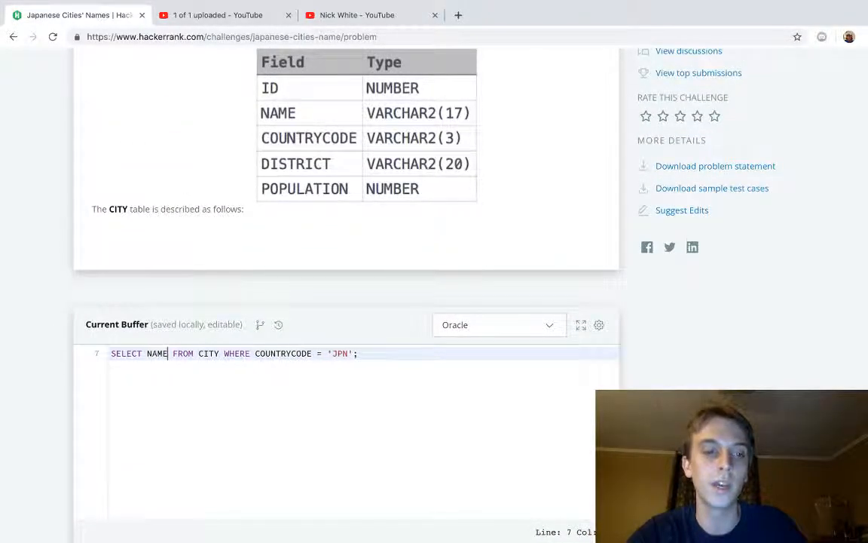
{"action": "scroll", "scroll_direction": "up", "scroll_amount": 3}
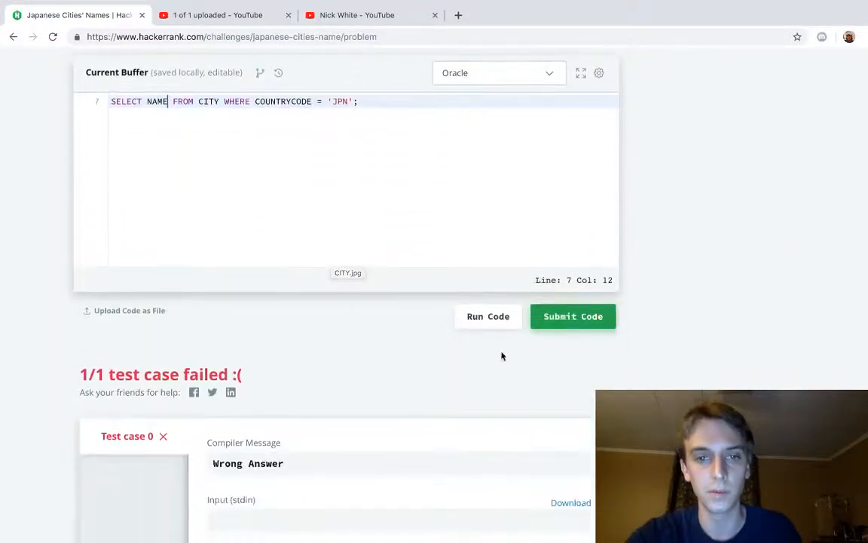
Step: Run the NAME query to get Success, then submit it to solve the challenge
{"action": "left_click", "coordinate": [488, 317]}
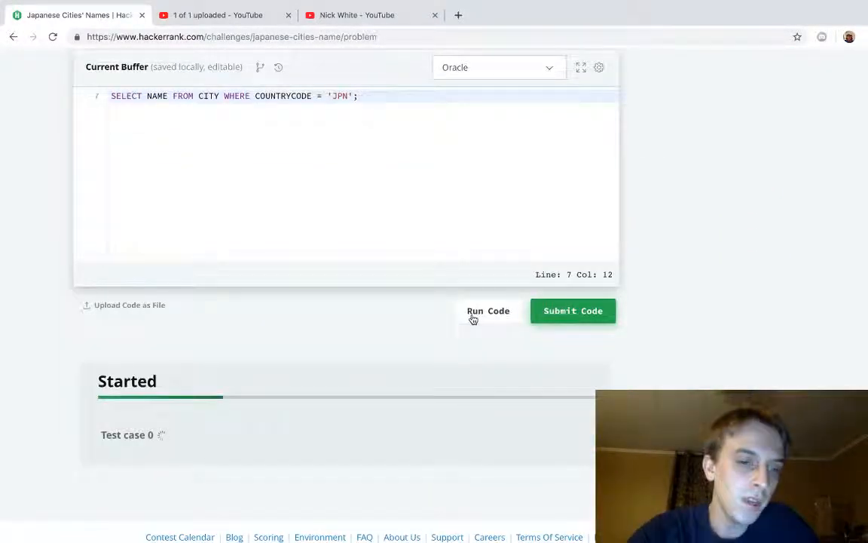
{"action": "left_click", "coordinate": [573, 310]}
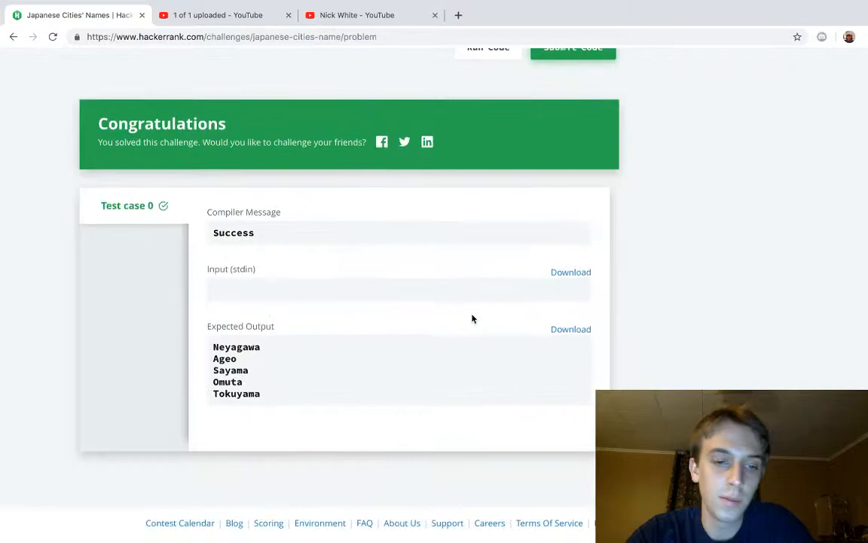
{"action": "scroll", "scroll_direction": "up", "scroll_amount": 3}
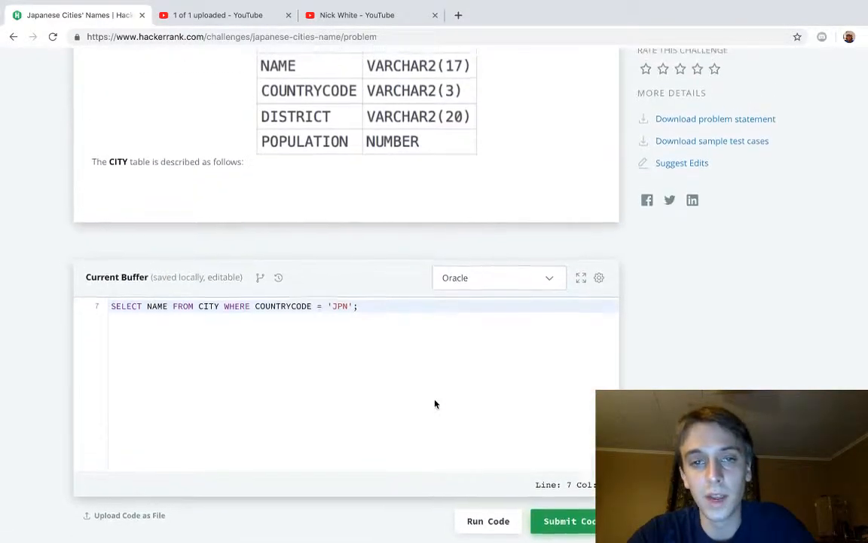
{"action": "left_click", "coordinate": [572, 522]}
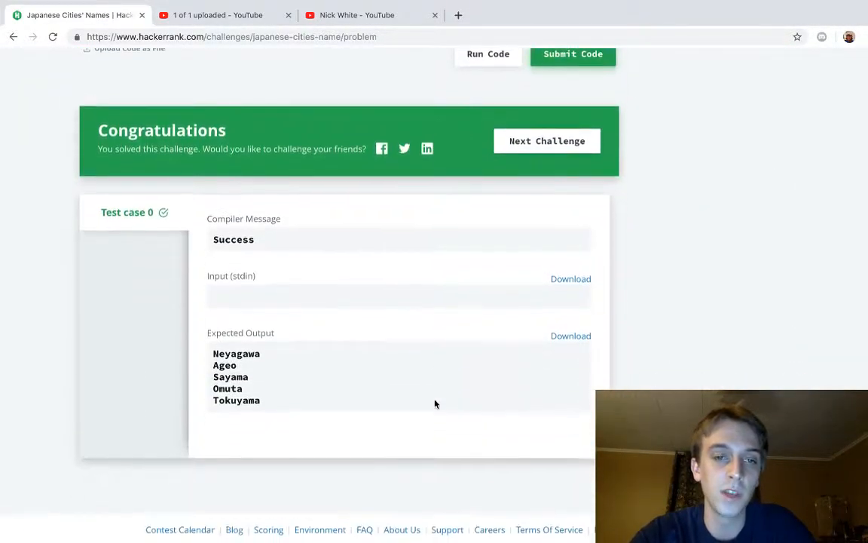